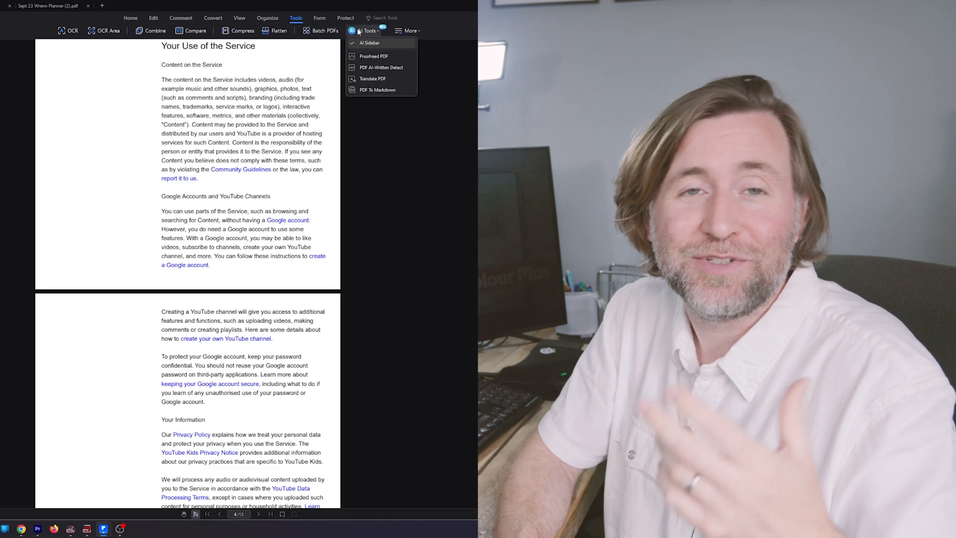
- Run PDF AI-Written Detect on the Terms of Service document via Tools > AI Tools
left_click(380, 66)
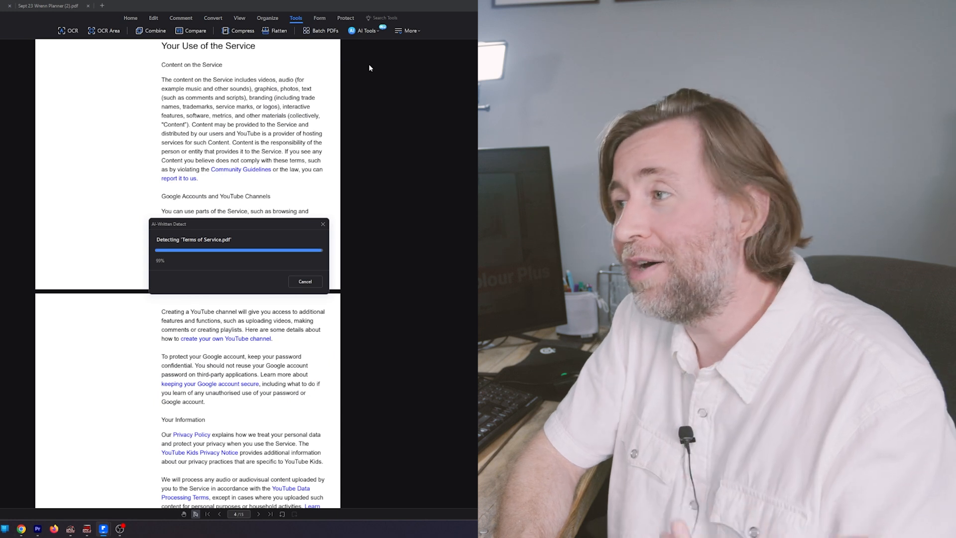